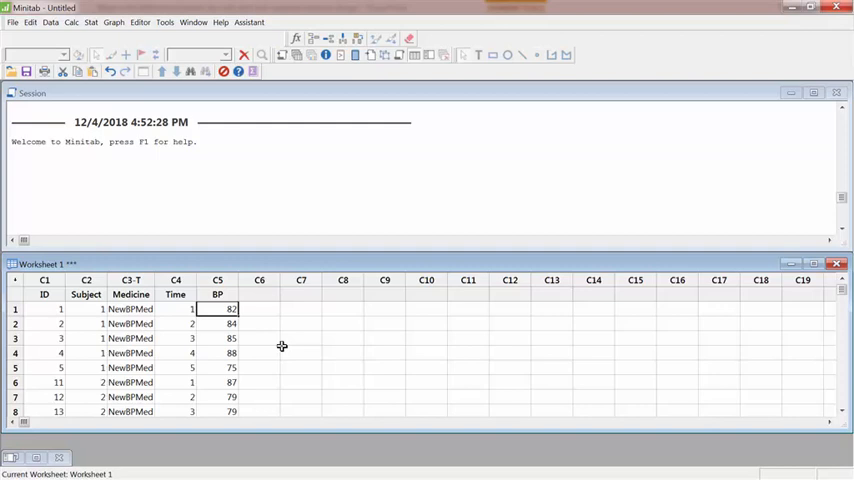
mouse_move(168, 242)
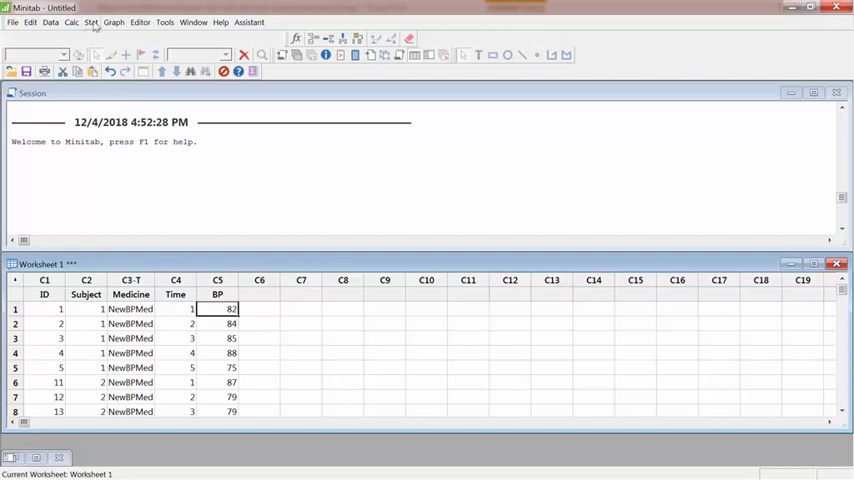
- Go to the Stat menu to reach the ANOVA general linear model commands
left_click(92, 22)
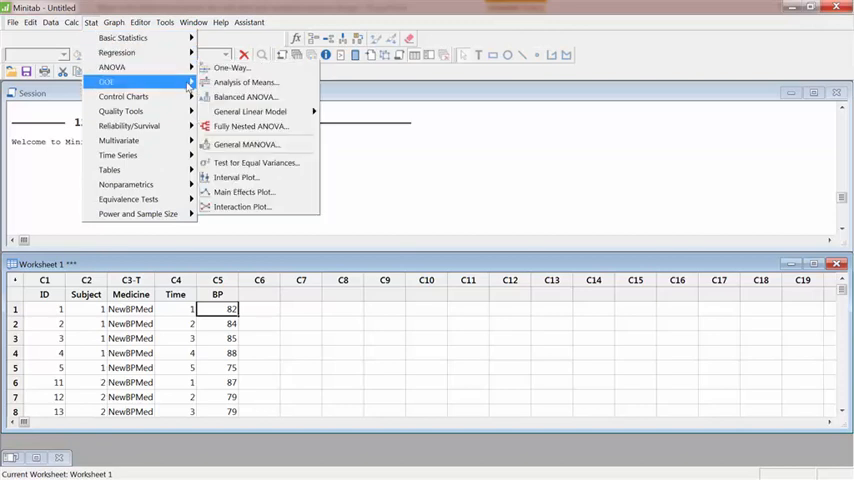
mouse_move(250, 112)
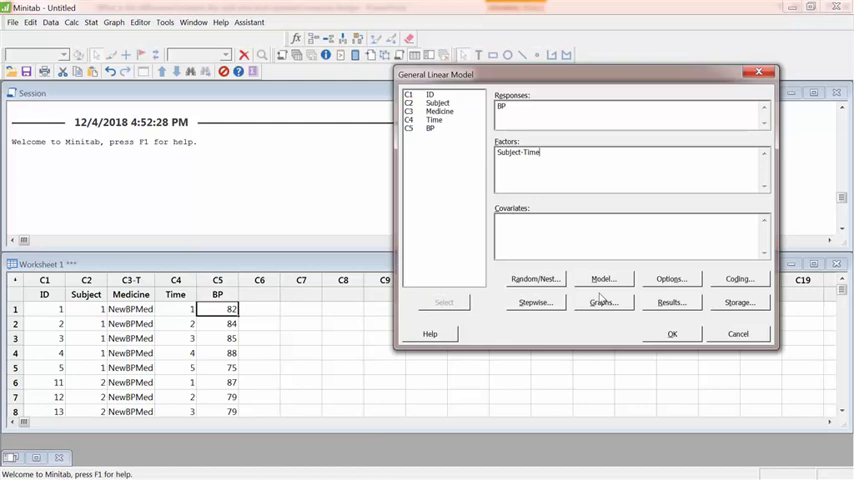
- In Random/Nest settings, set Subject's factor type to Random
left_click(534, 278)
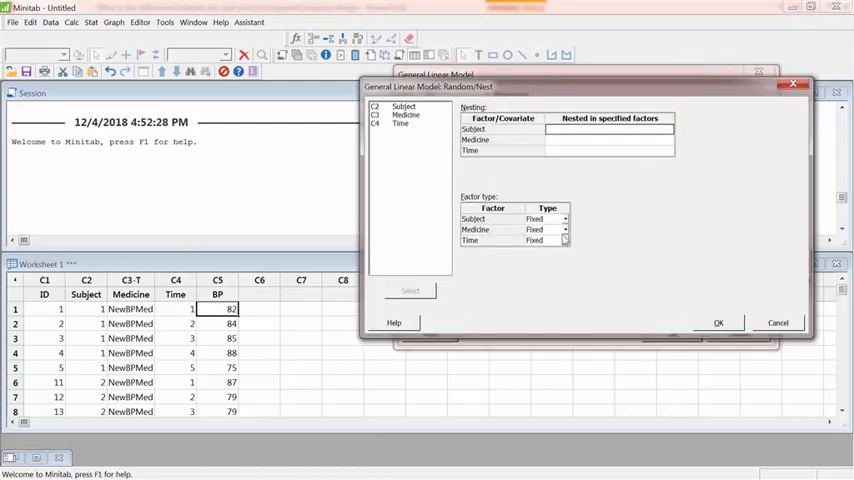
left_click(564, 220)
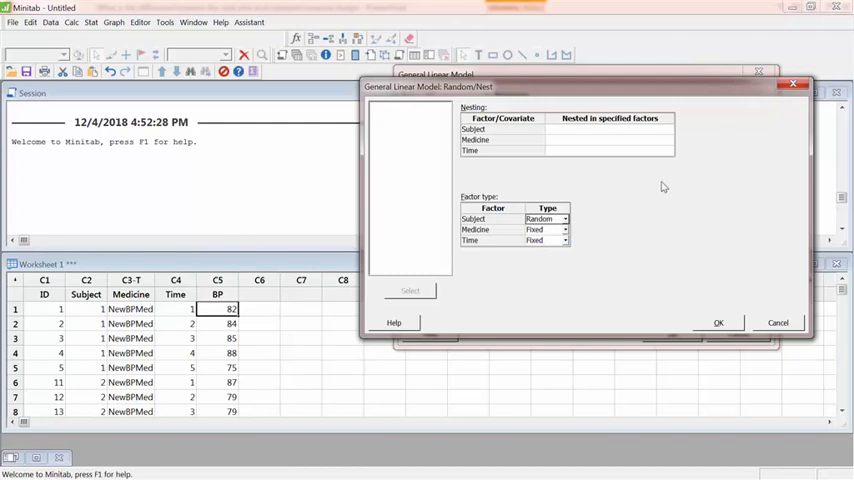
mouse_move(664, 178)
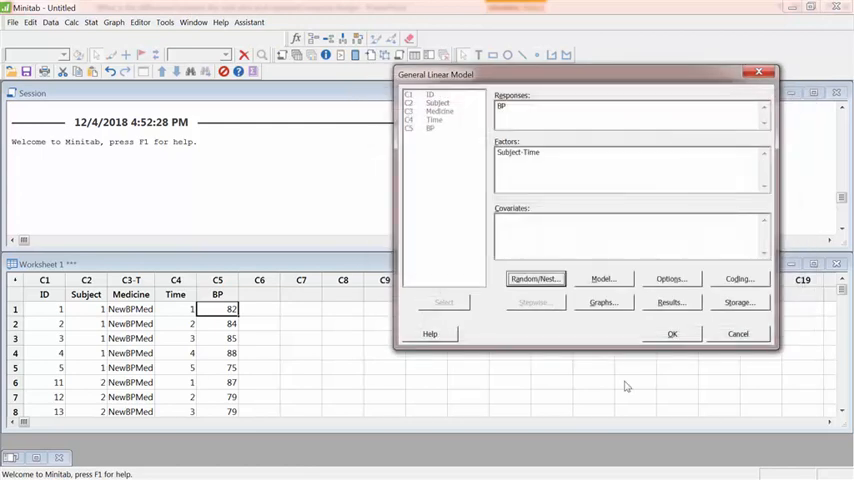
- Add interactions through order 2 so Medicine*Time and Subject*Time(Medicine) join the model, and confirm
left_click(602, 278)
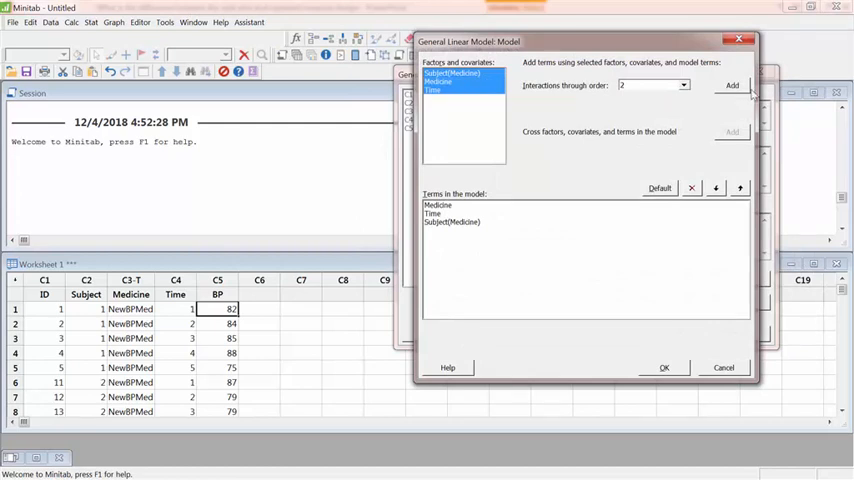
left_click(732, 84)
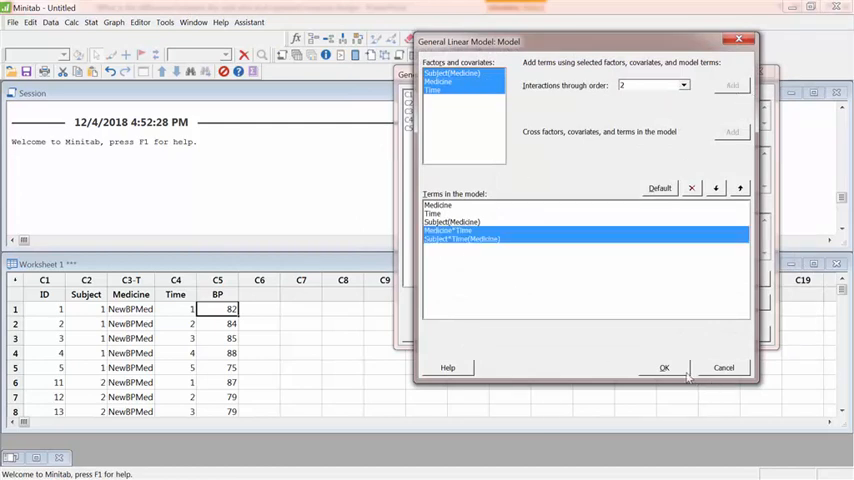
mouse_move(688, 378)
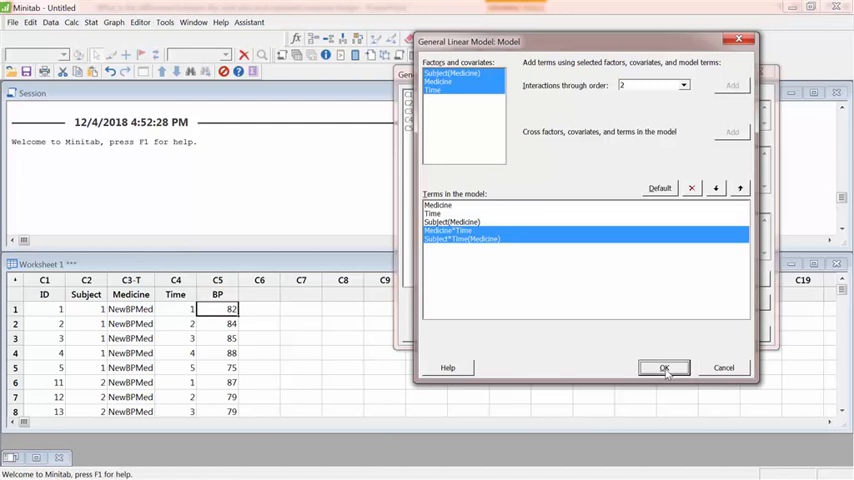
left_click(664, 368)
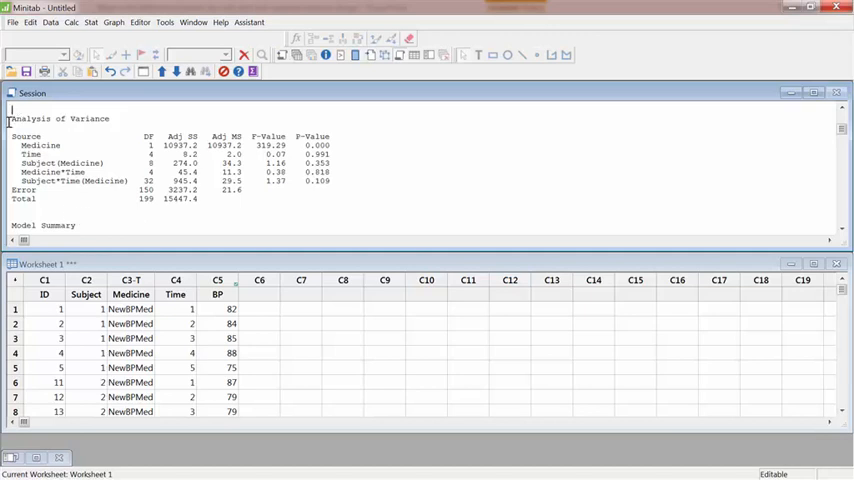
left_click_drag(10, 118, 332, 200)
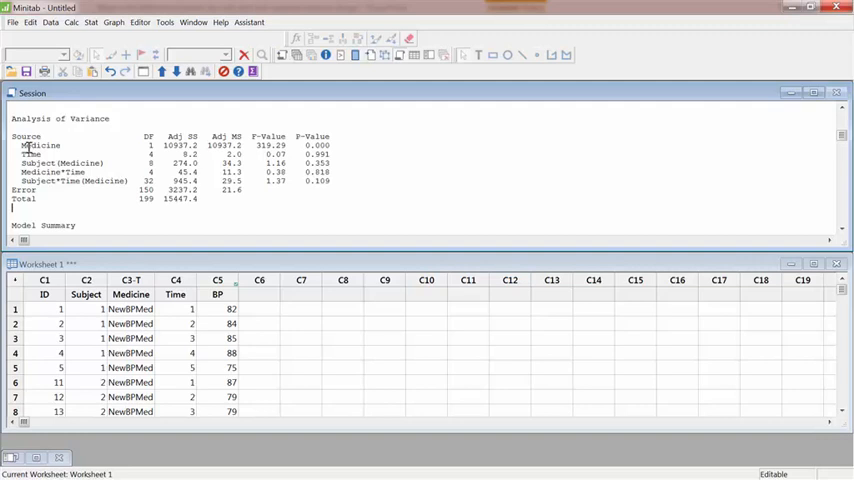
left_click(40, 144)
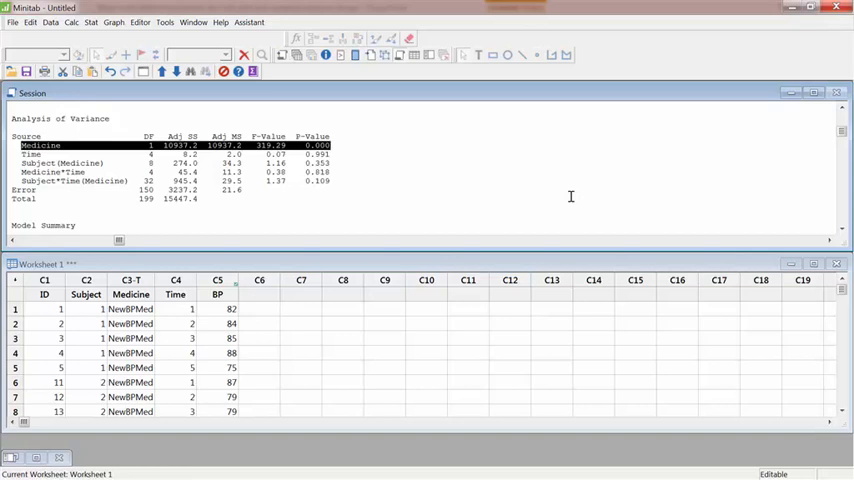
- Scroll the Session output past Model Summary and Coefficients to the Expected Mean Squares table
scroll("down", 3)
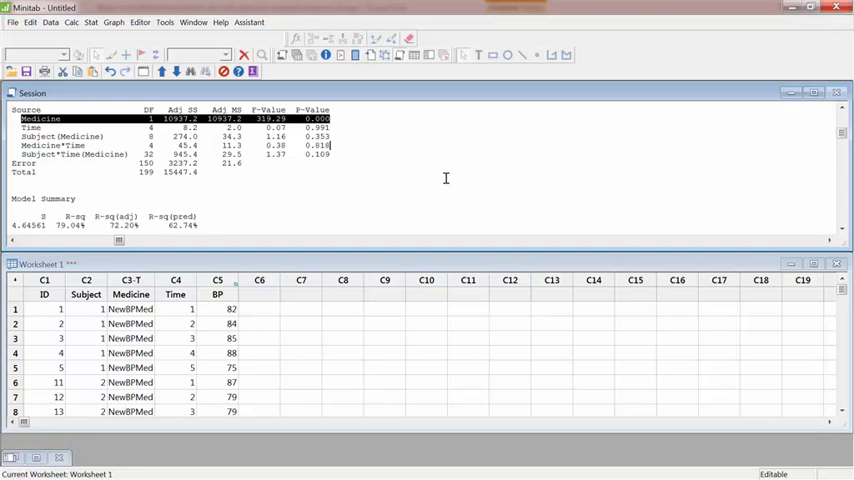
scroll("down", 3)
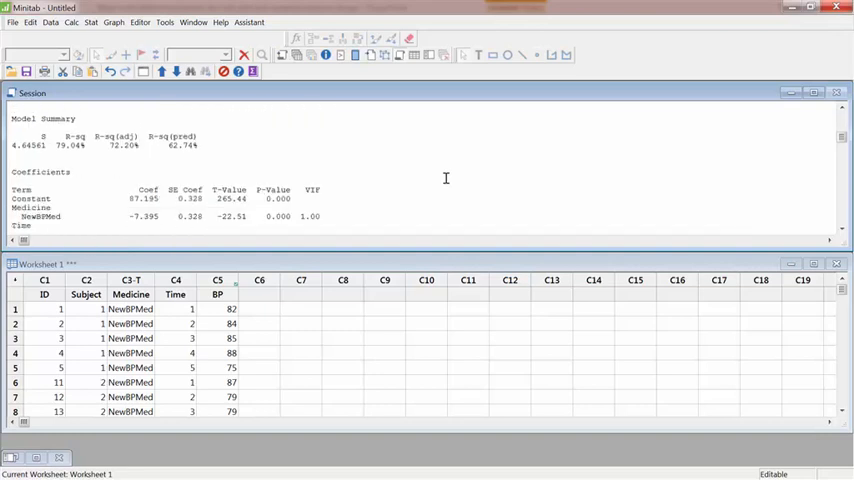
scroll("down", 3)
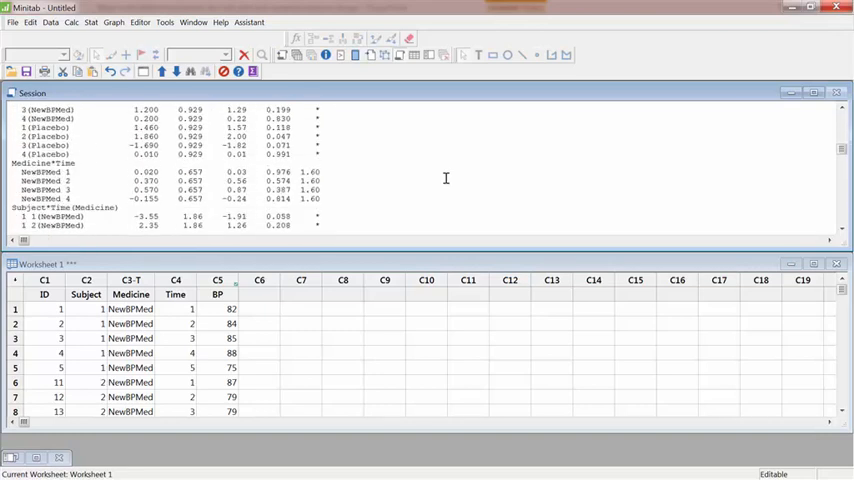
scroll("down", 3)
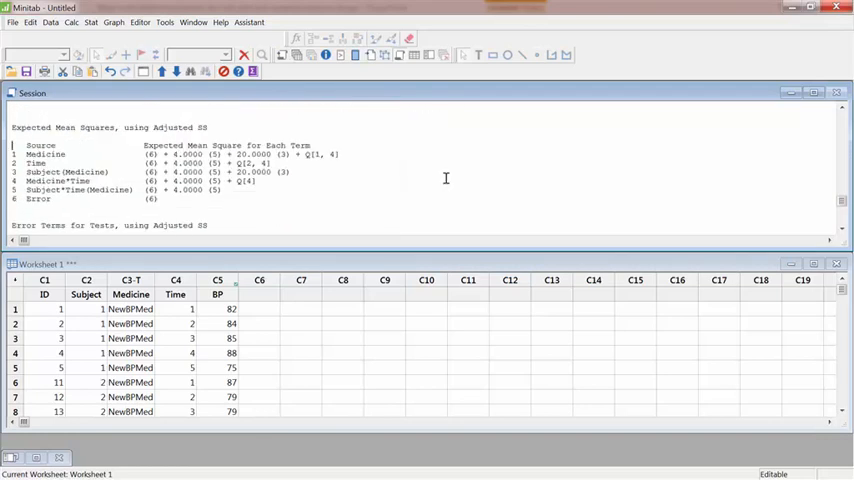
- Highlight the Medicine and Subject(Medicine) expected mean square rows, then return to the ANOVA table
double_click(144, 200)
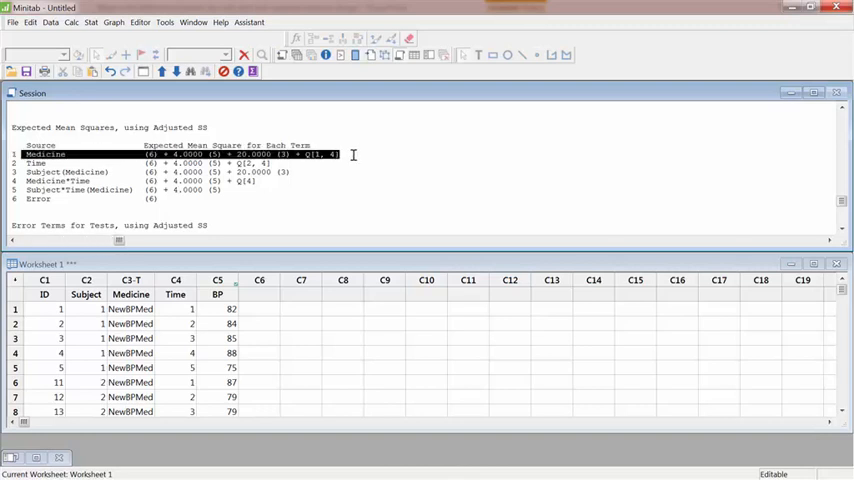
left_click(36, 164)
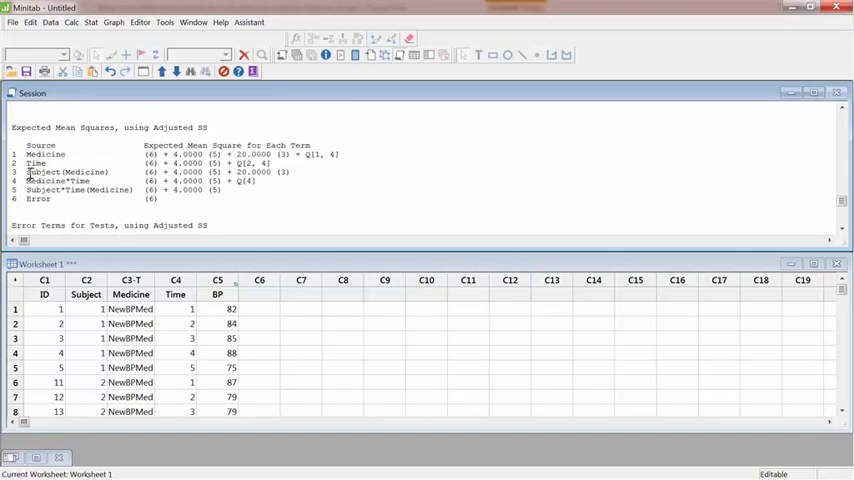
double_click(64, 172)
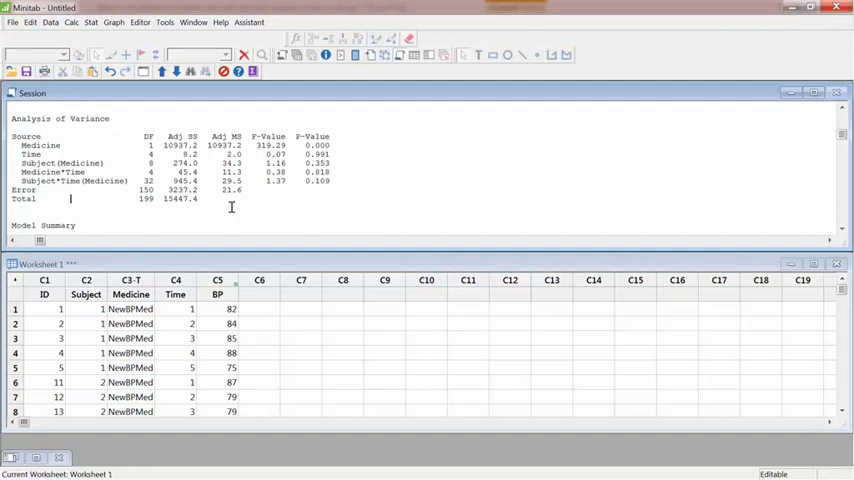
double_click(316, 144)
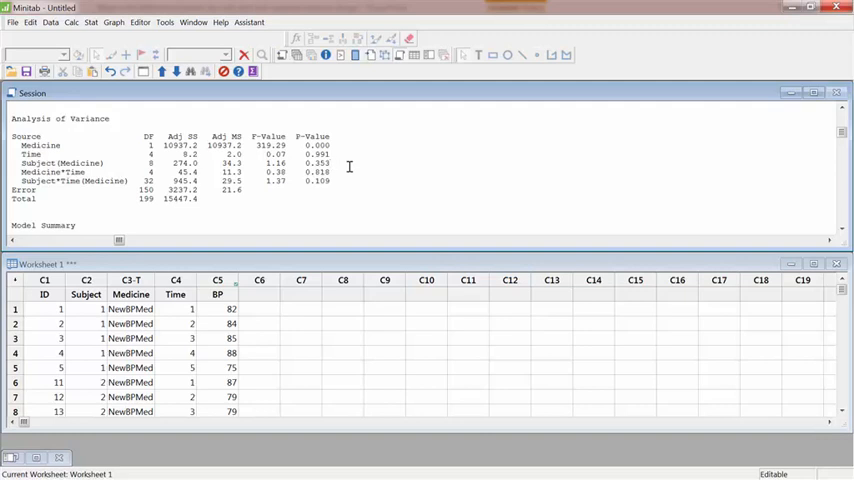
mouse_move(418, 164)
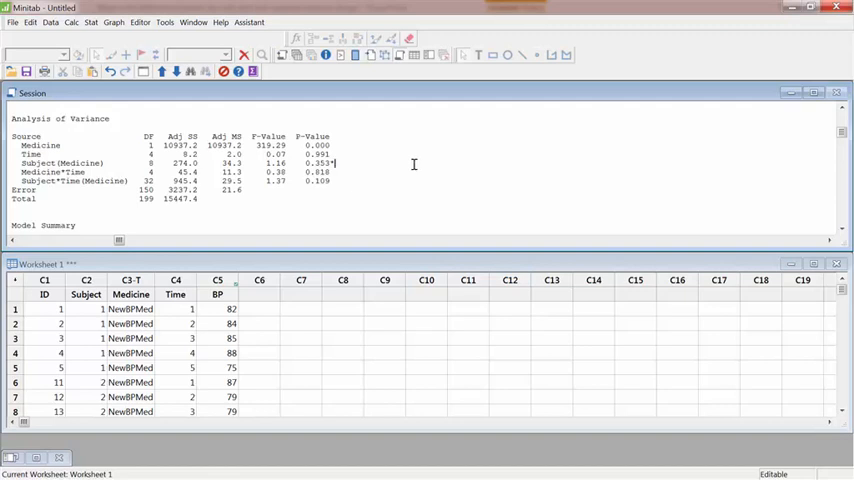
mouse_move(416, 160)
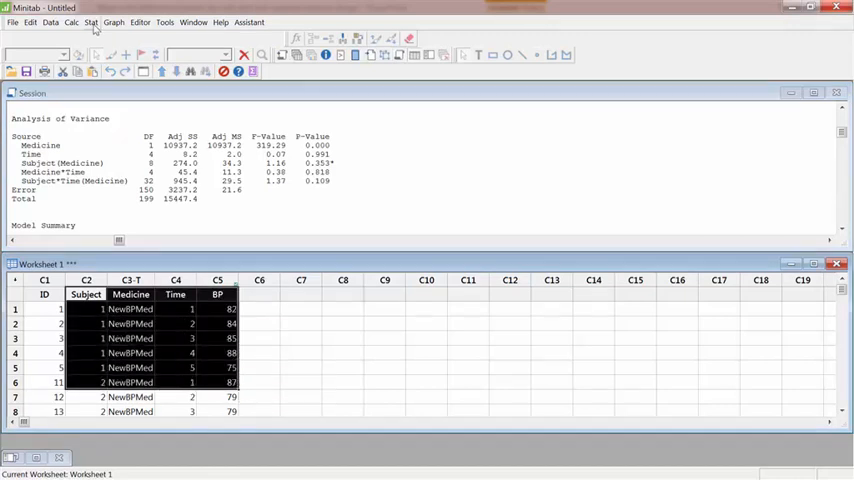
- Reopen Fit General Linear Model, review Random/Nest showing Subject random and nested in Medicine, and accept
left_click(92, 22)
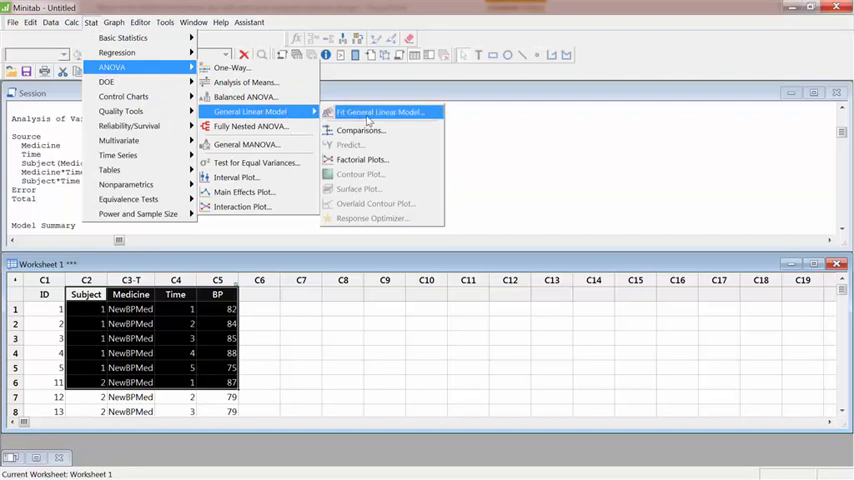
left_click(380, 112)
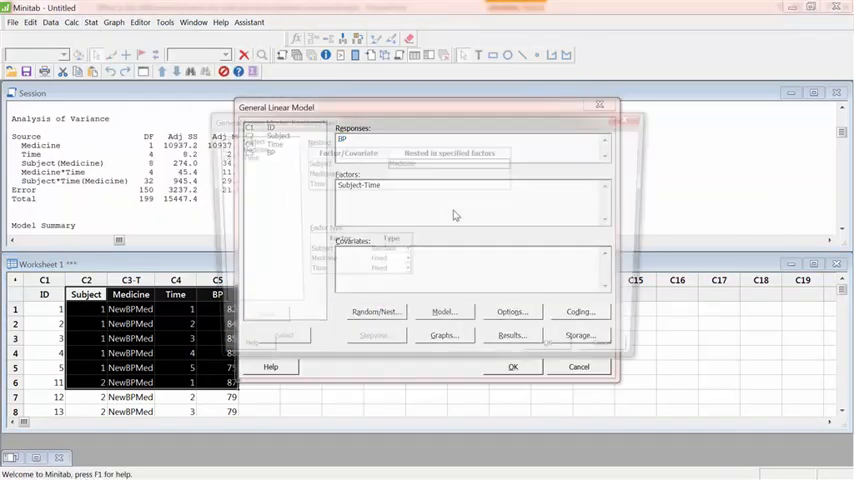
left_click(376, 312)
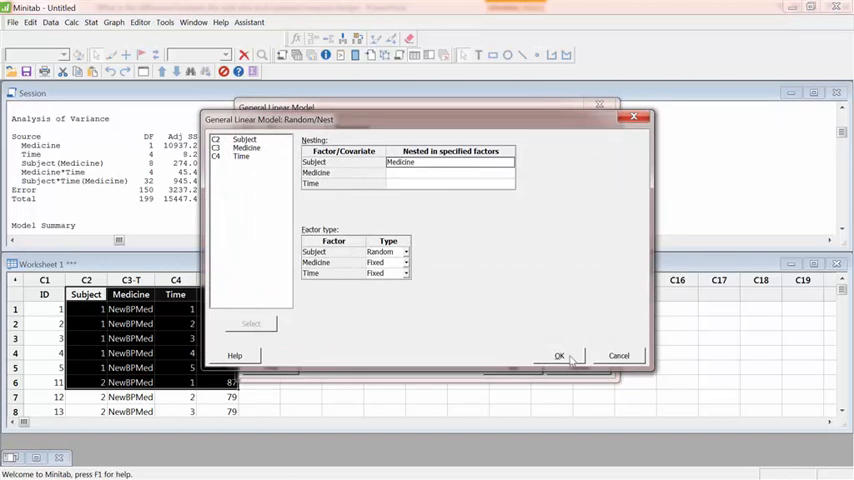
left_click(560, 356)
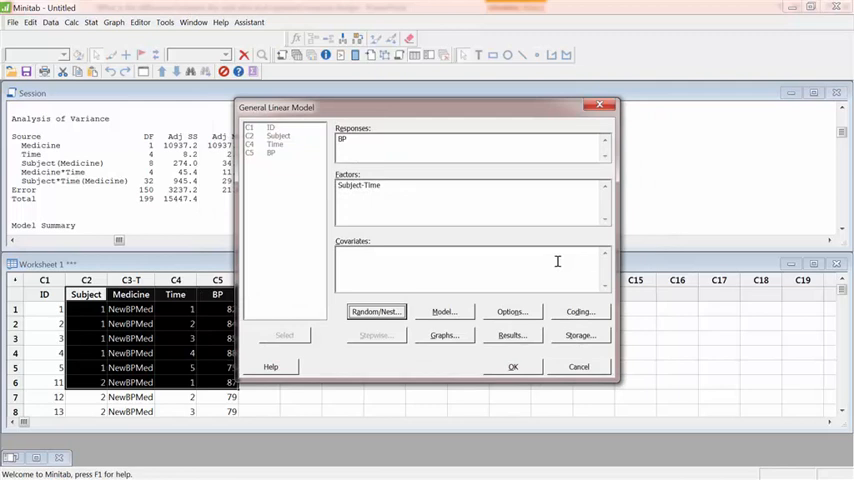